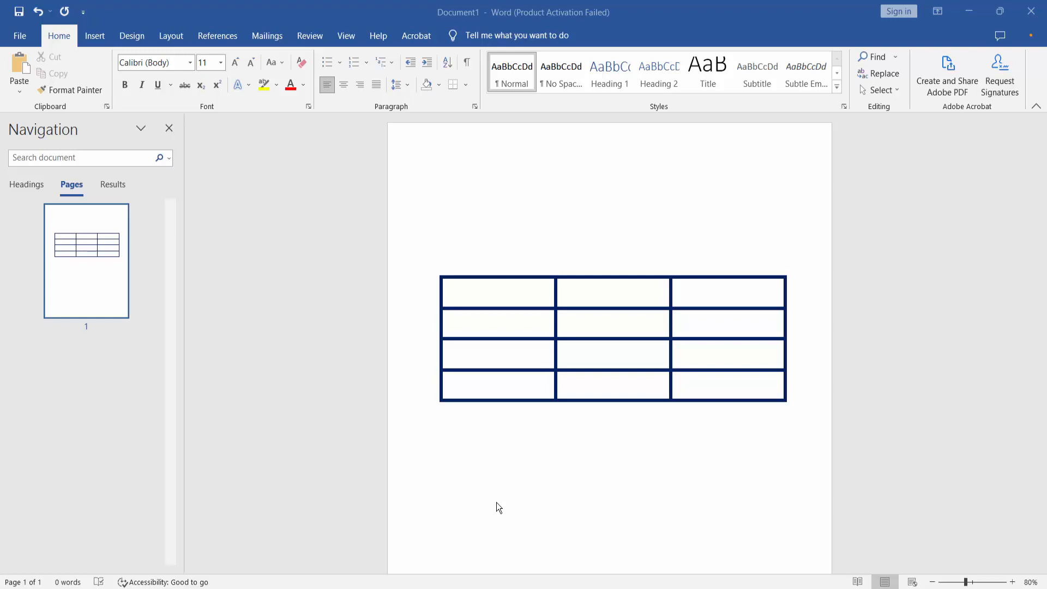
{"action": "mouse_move", "coordinate": [500, 505]}
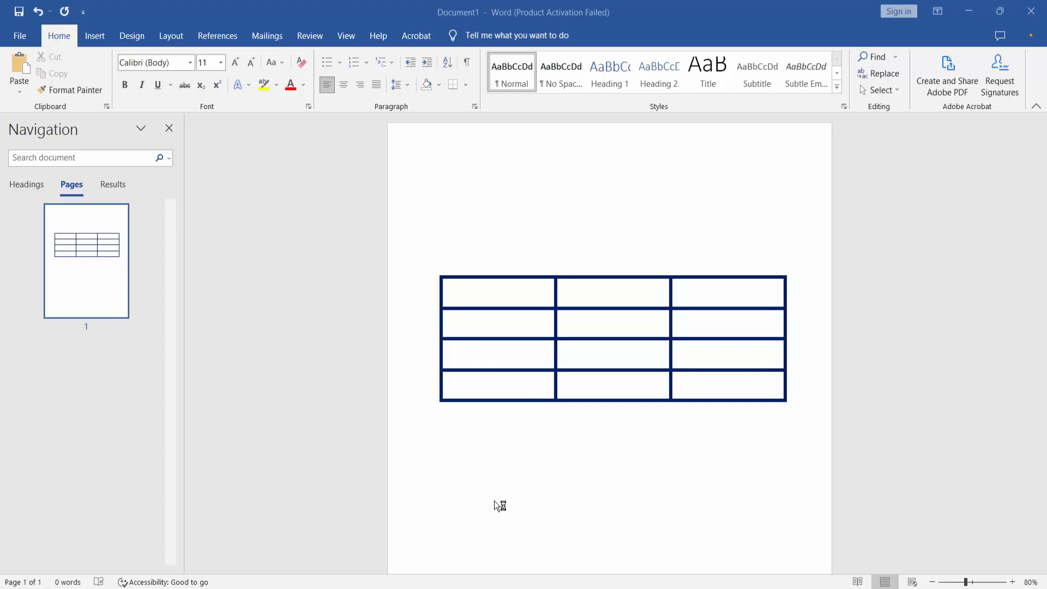
{"action": "mouse_move", "coordinate": [514, 459]}
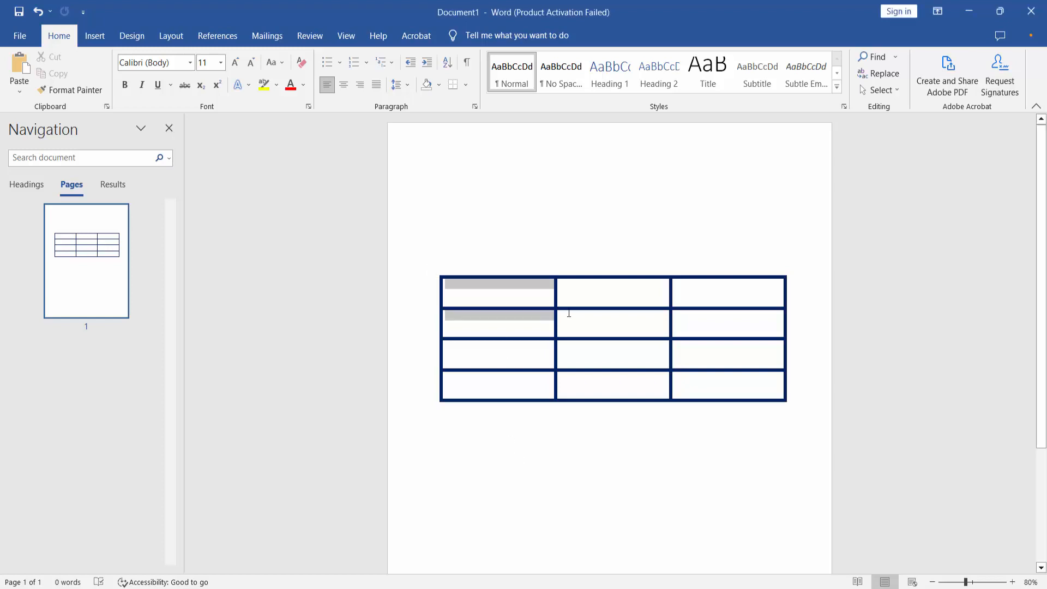
Select the whole table and set its border colour to white in Borders and Shading so the borders vanish
{"action": "left_click", "coordinate": [434, 269]}
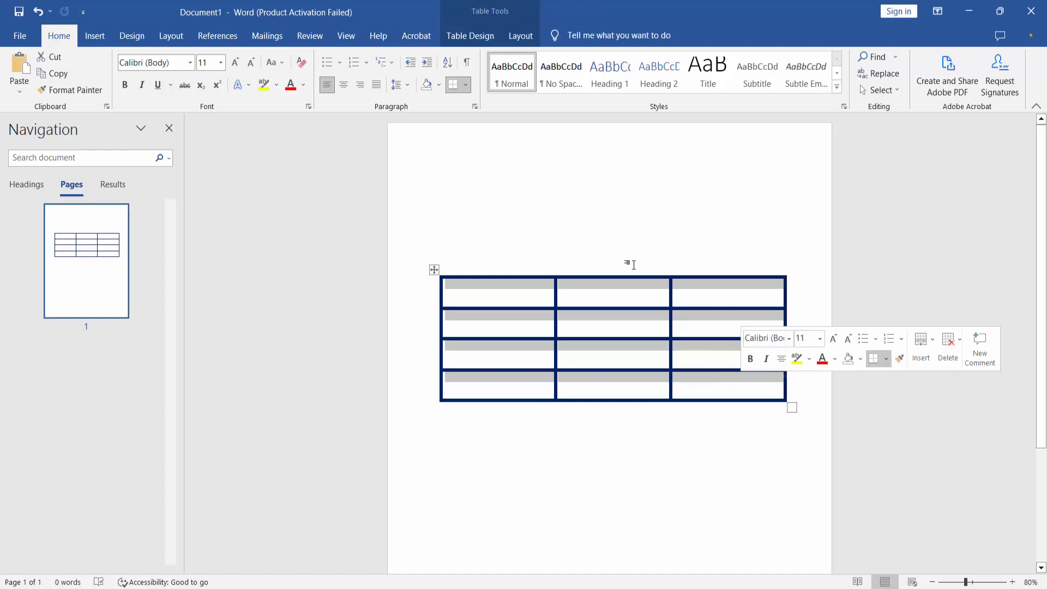
{"action": "left_click", "coordinate": [520, 35]}
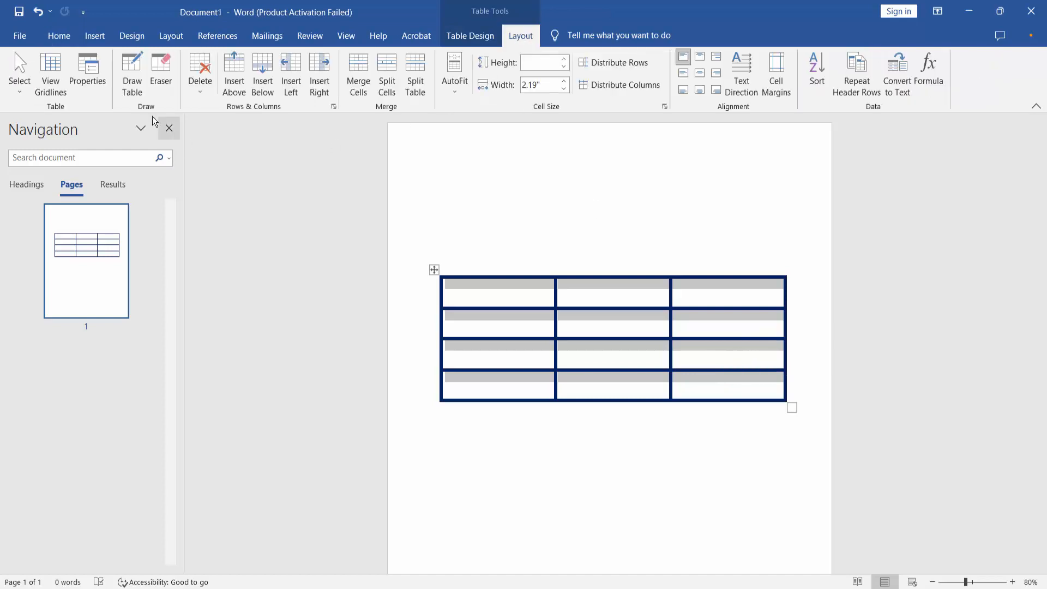
{"action": "left_click", "coordinate": [88, 73]}
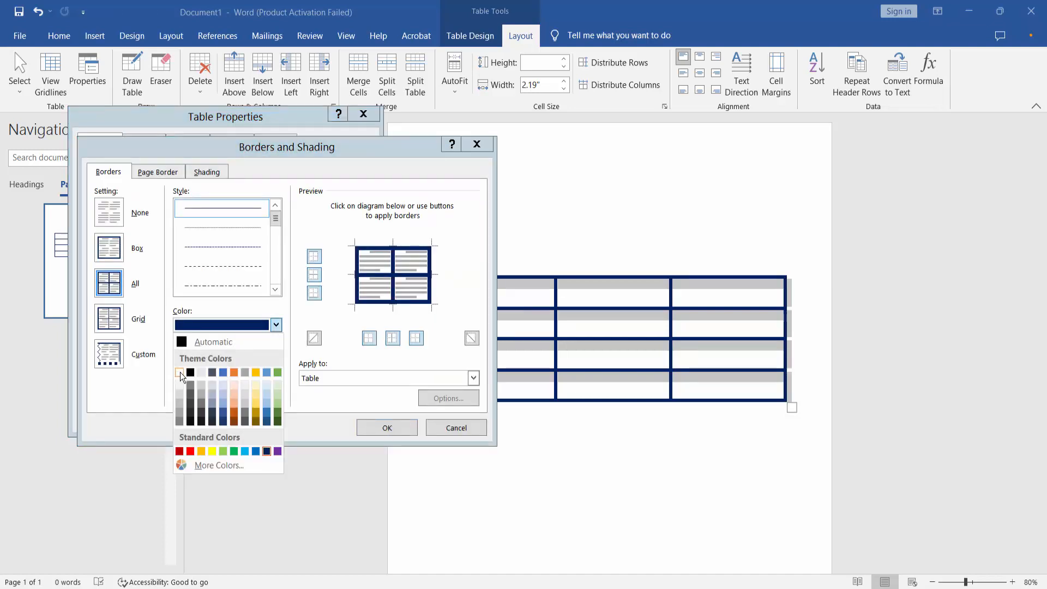
{"action": "left_click", "coordinate": [181, 373]}
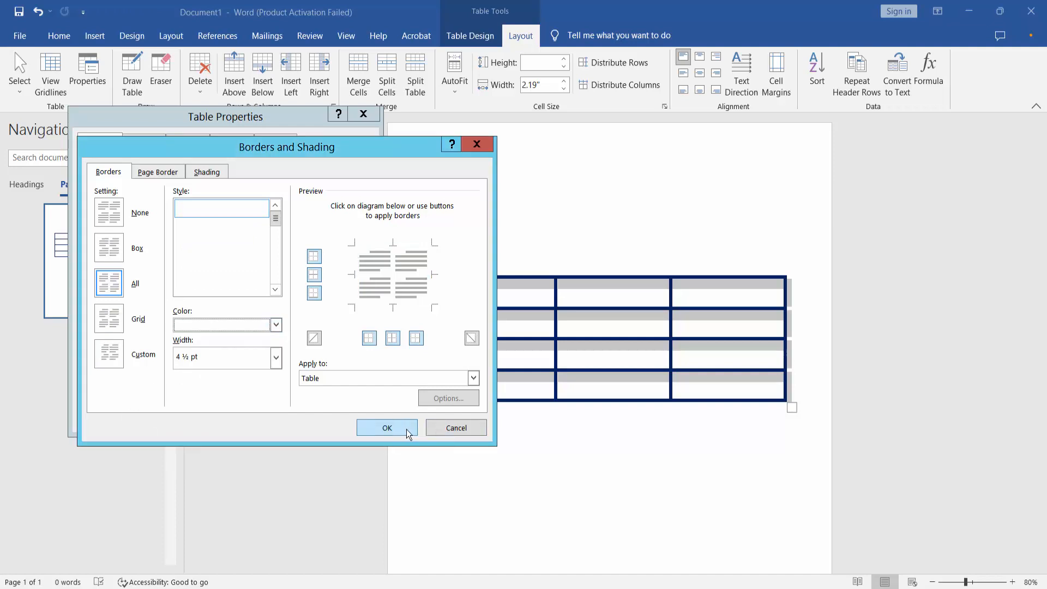
{"action": "left_click", "coordinate": [386, 427]}
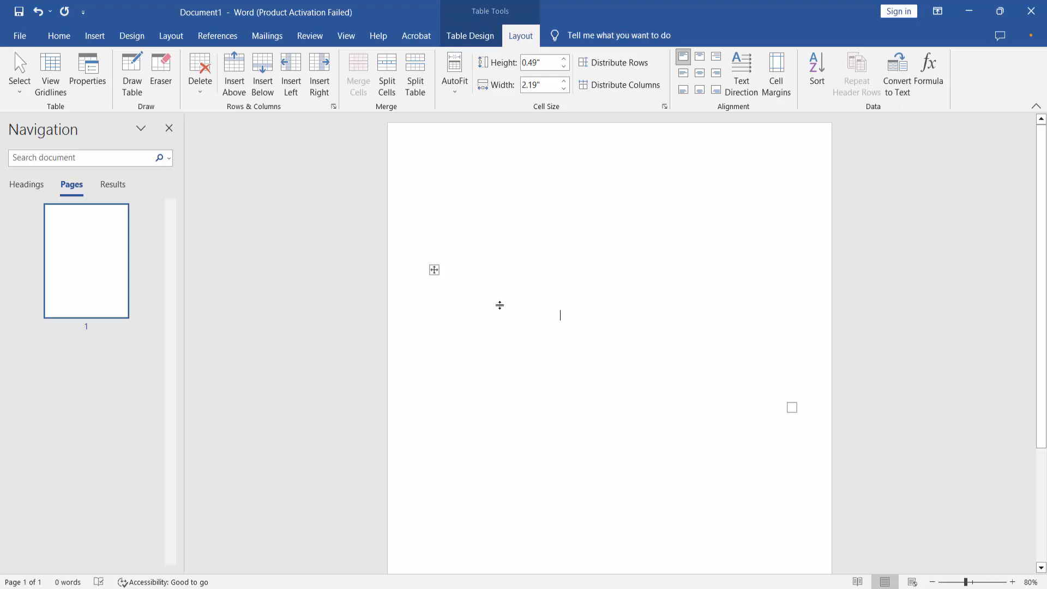
{"action": "mouse_move", "coordinate": [472, 282]}
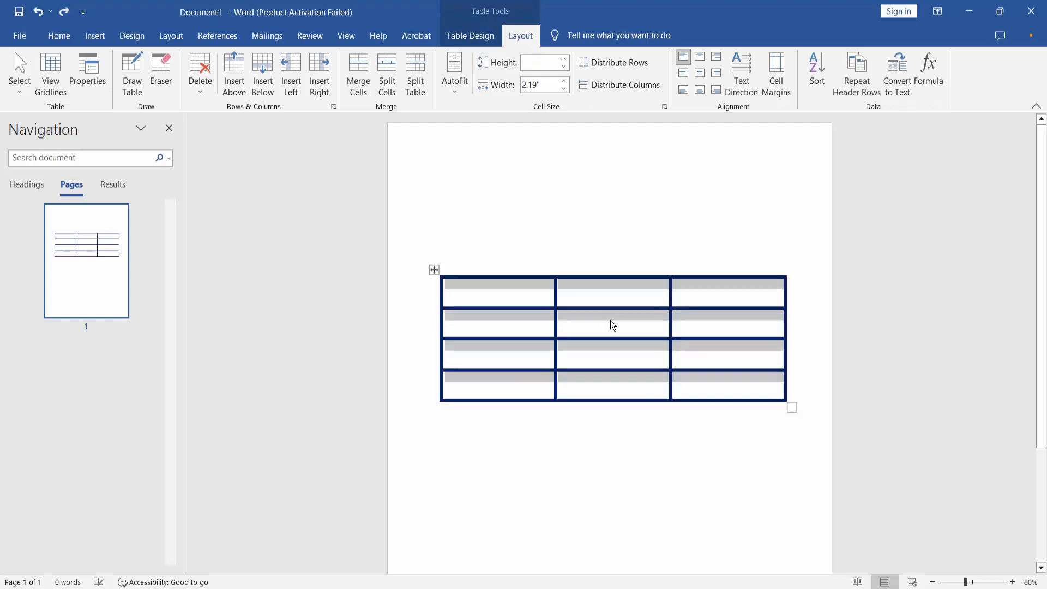
Undo the invisible-border change and deselect the table, restoring its dark blue borders
{"action": "left_click", "coordinate": [497, 283]}
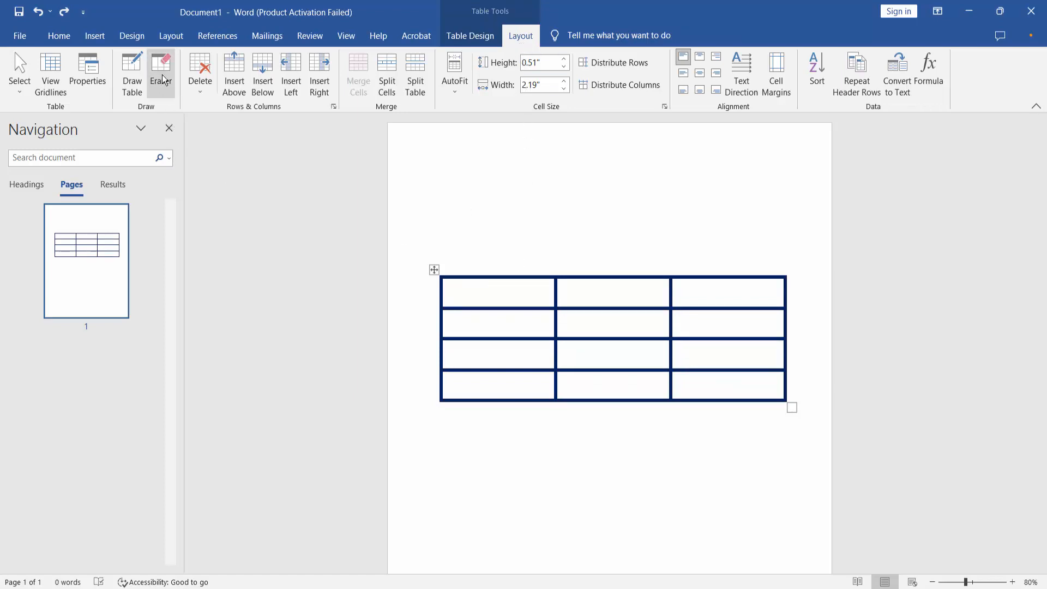
Use the Eraser to remove the partitions between the upper-right and bottom-right cells, merging them
{"action": "left_click", "coordinate": [160, 73]}
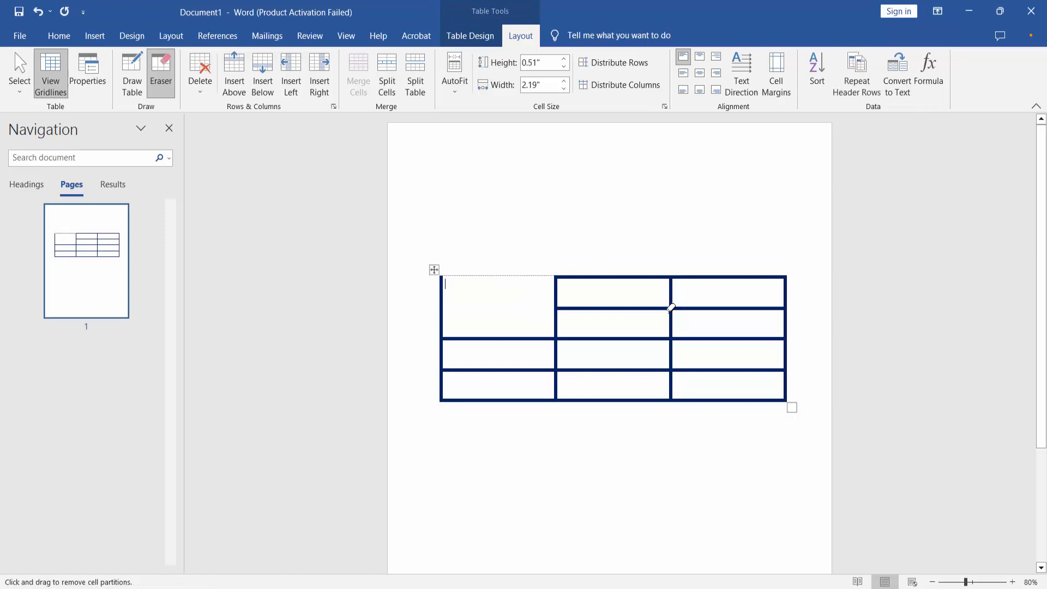
{"action": "left_click", "coordinate": [671, 307]}
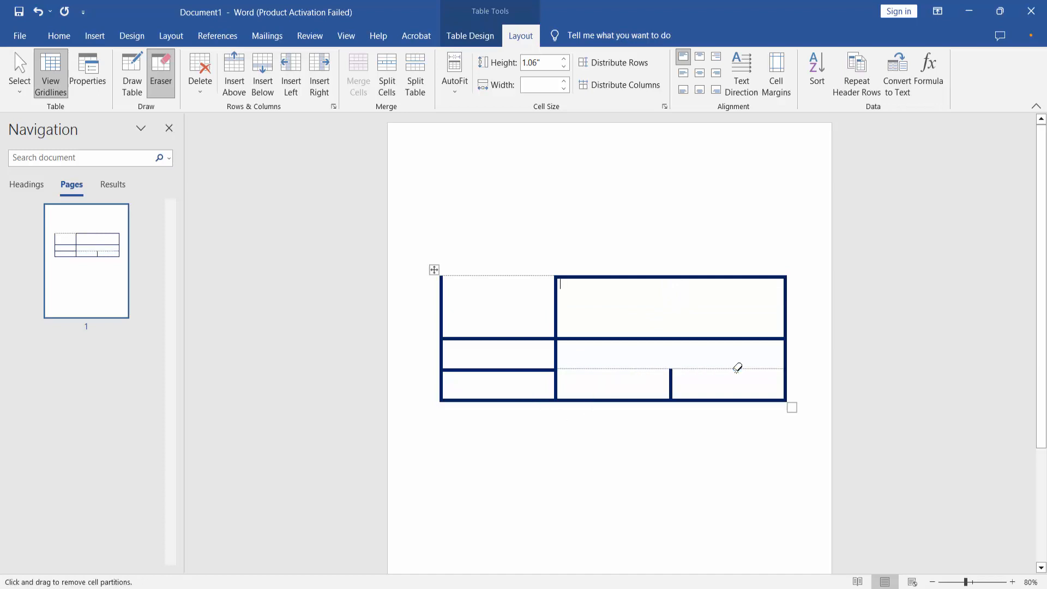
{"action": "left_click", "coordinate": [671, 370]}
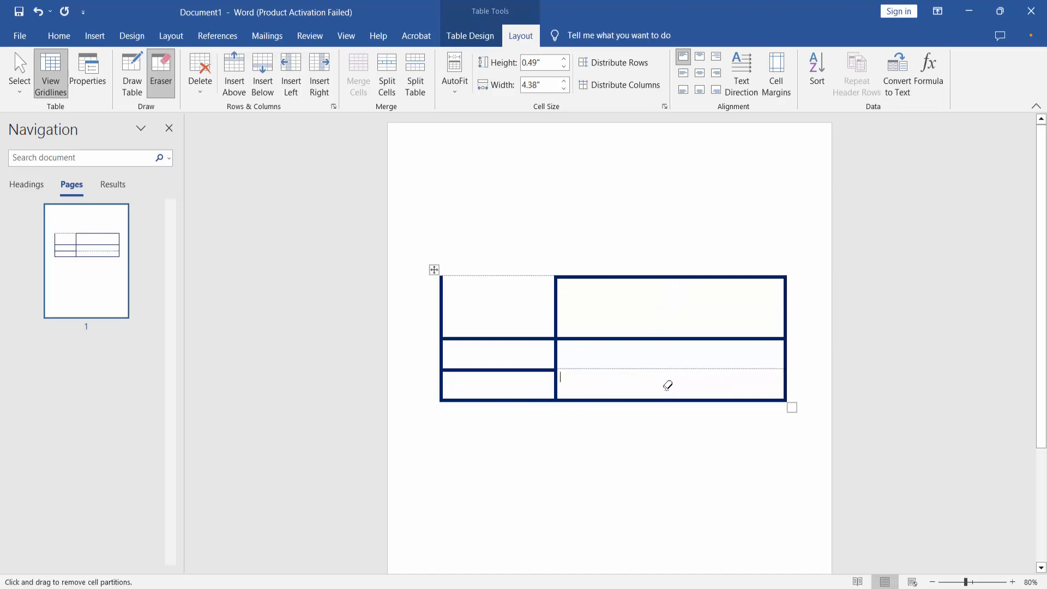